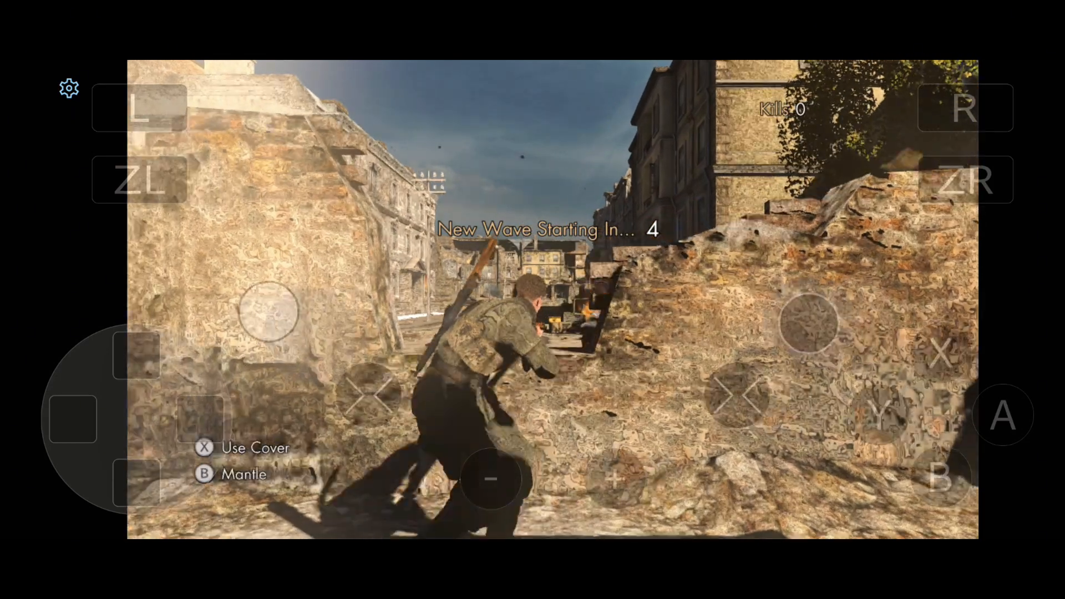
Leave the Cemu sniper-game preview for the YouTube video on playing Switch games on Android
left_click(138, 179)
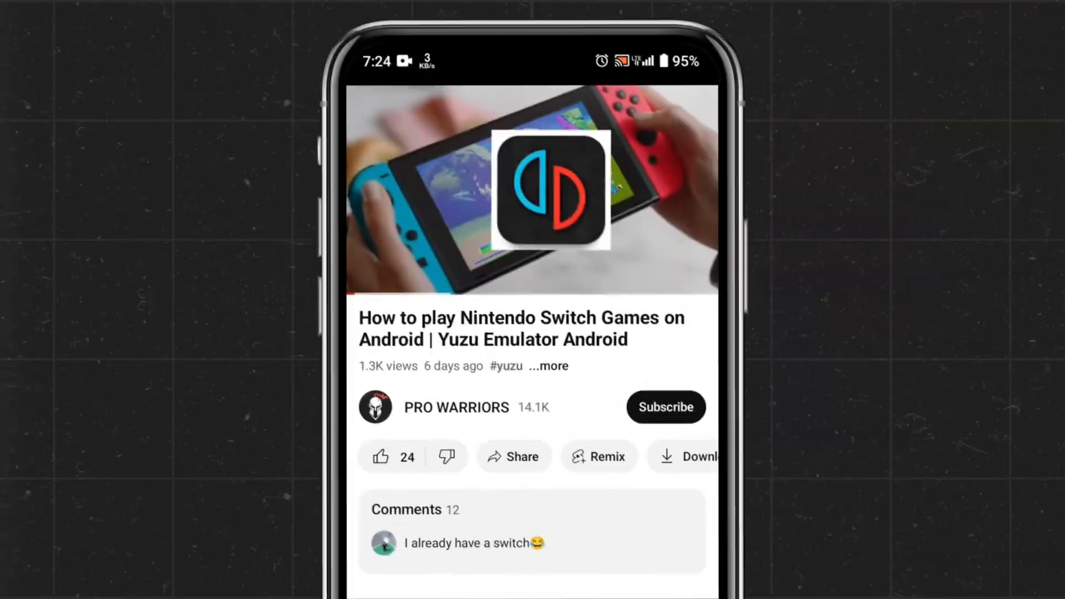
Like the Yuzu emulator video, then move to the GitHub Cemu Android release page
left_click(382, 456)
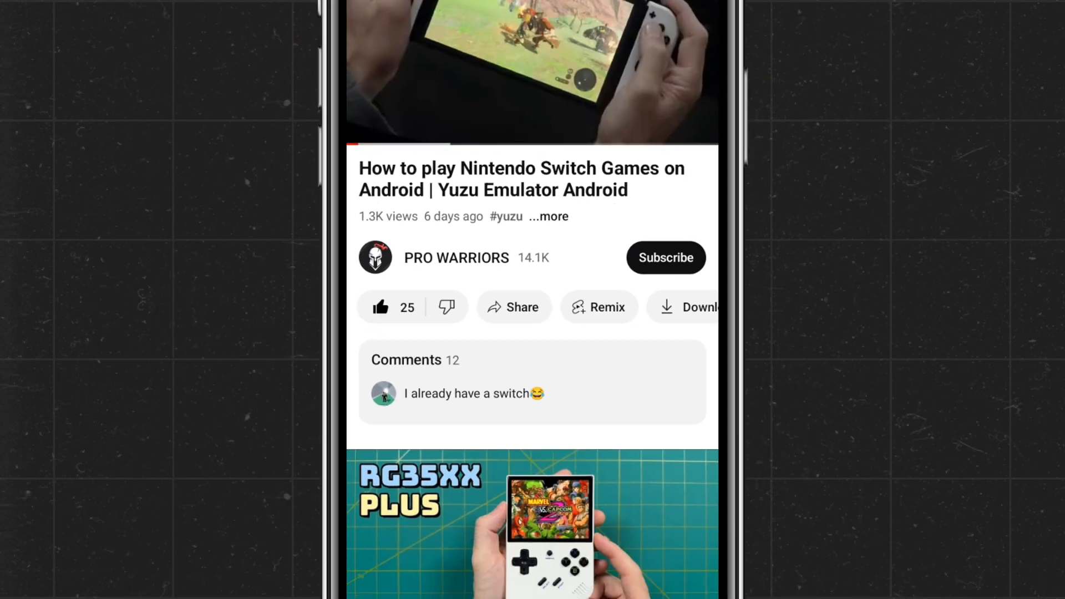
left_click(665, 258)
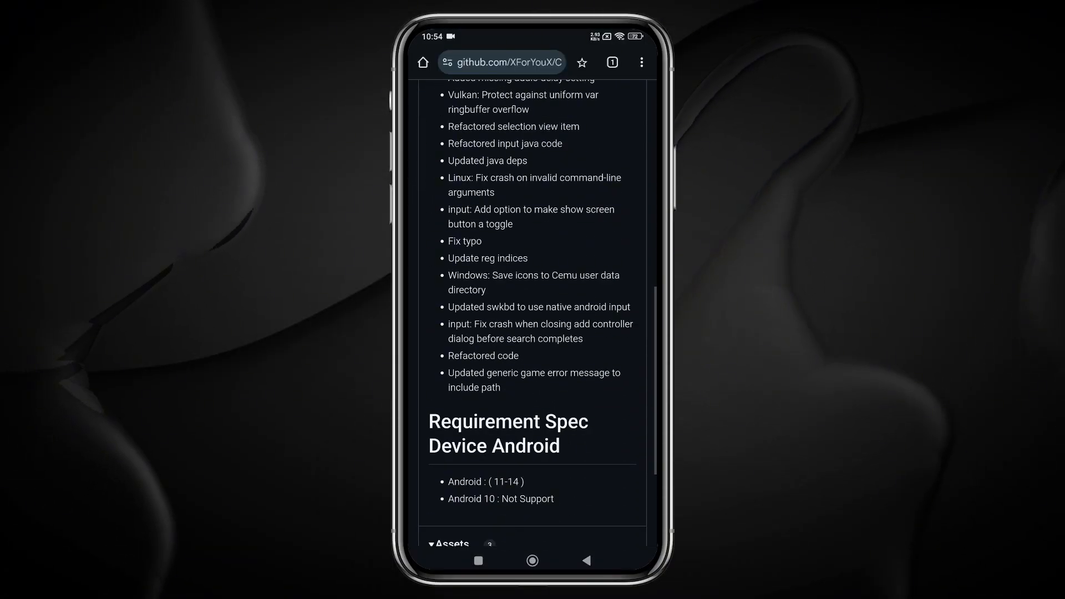
Download Cemu-Beta.V16.apk from the GitHub release's Assets list
scroll("down", 3)
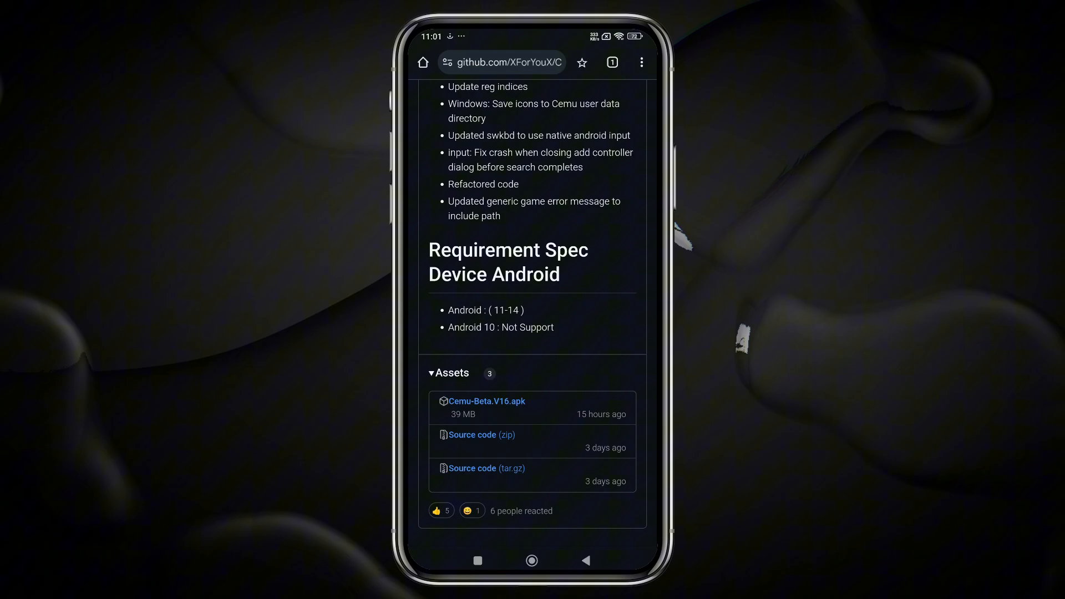
left_click(485, 401)
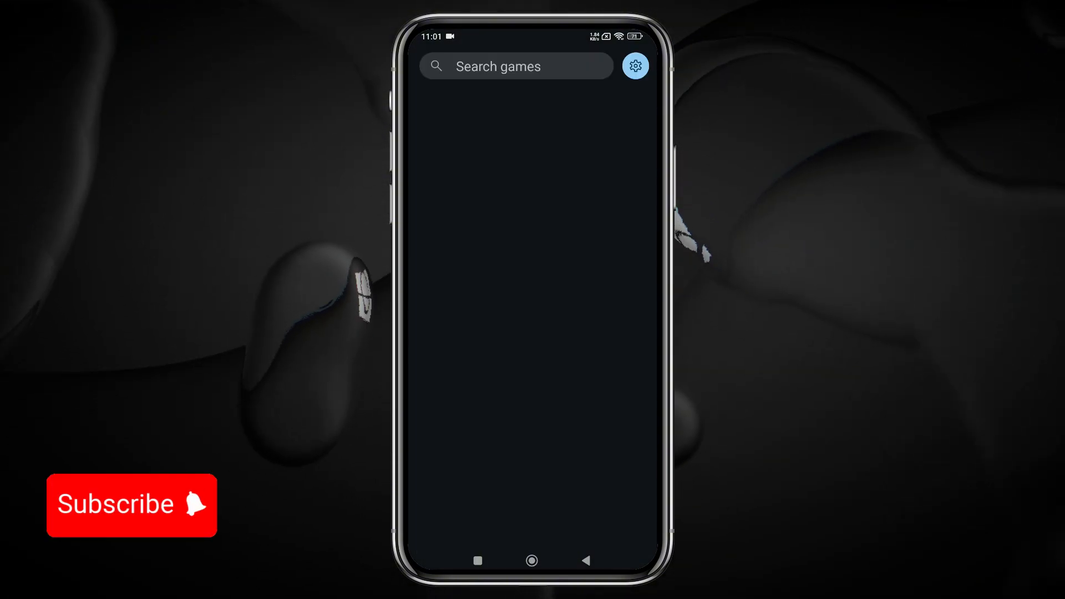
Add the phone's WII U folder as a Cemu game path from General settings
left_click(634, 65)
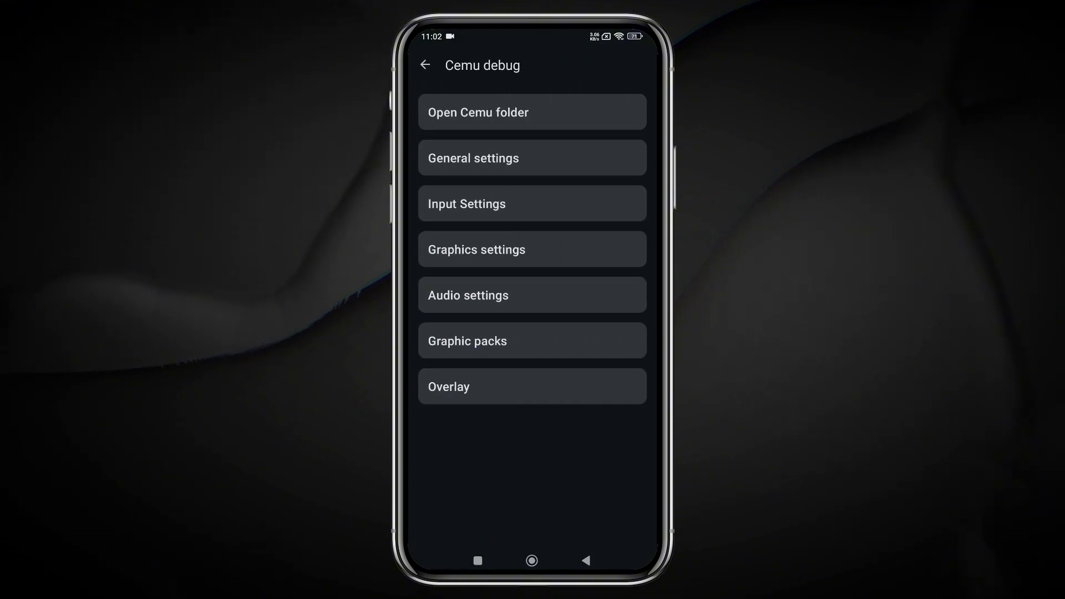
left_click(532, 158)
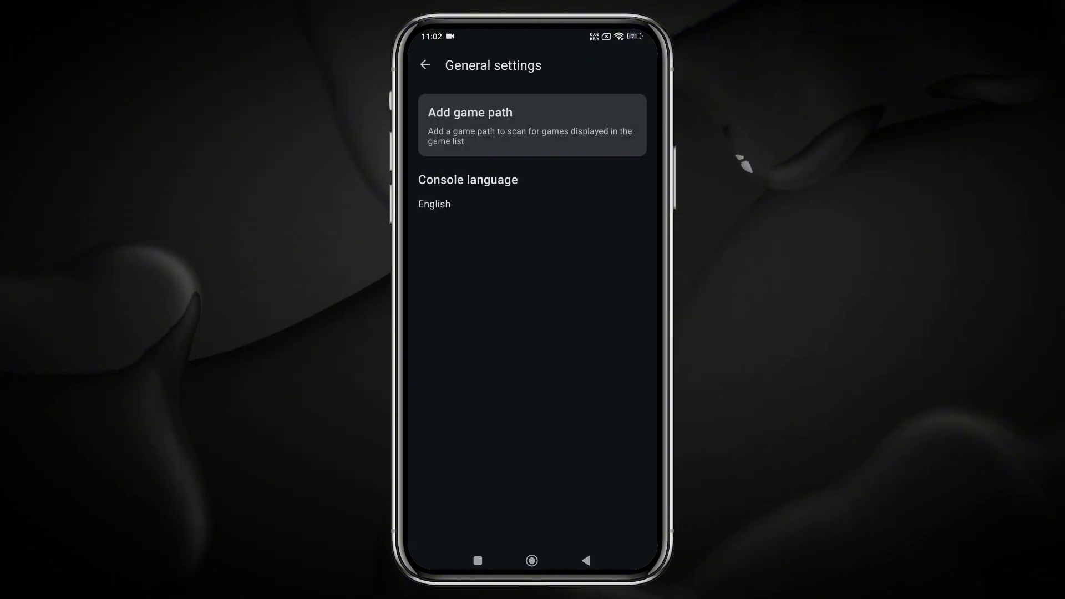
left_click(531, 125)
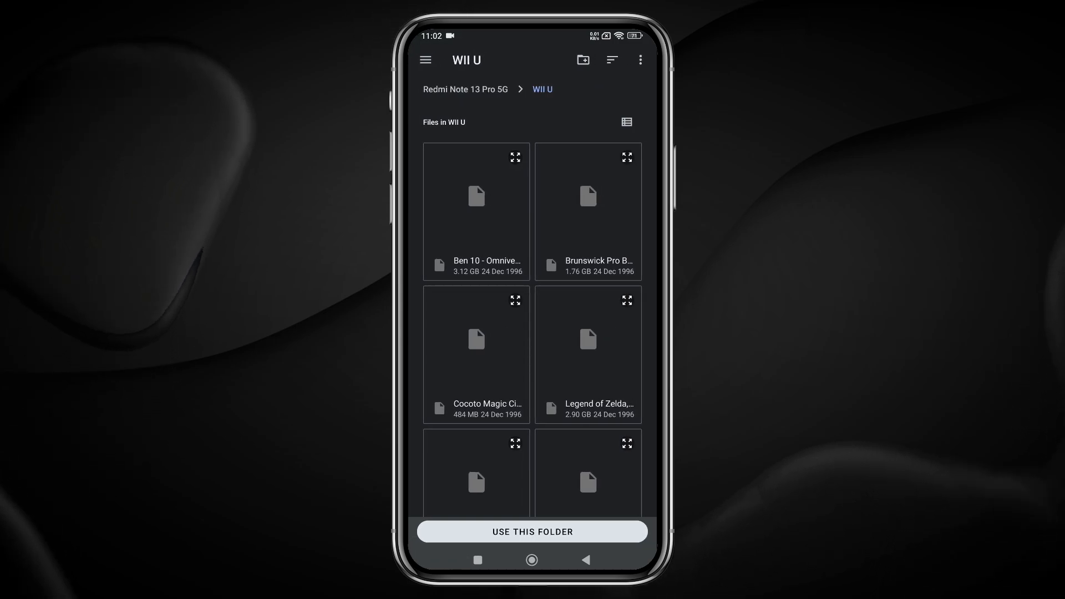
scroll("down", 3)
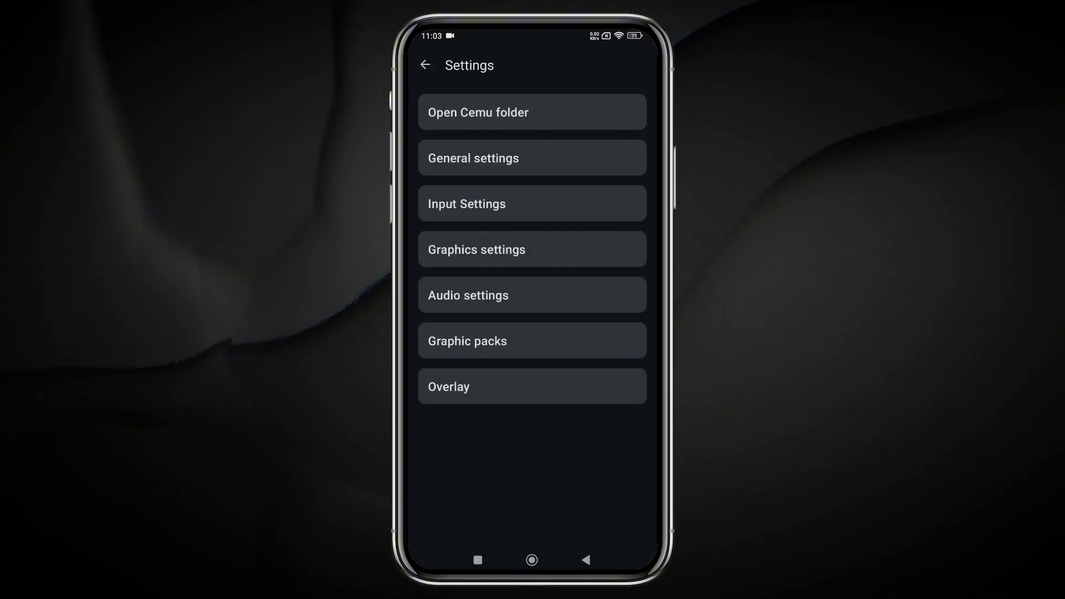
View the input overlay and controller options, then the graphics settings with async shader compile
left_click(531, 386)
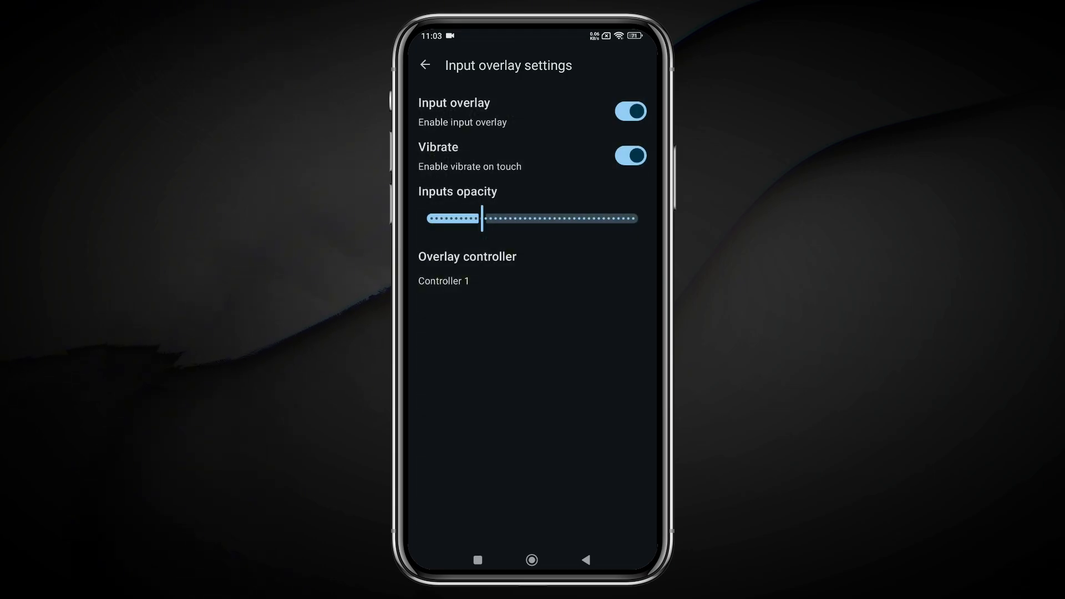
left_click(424, 64)
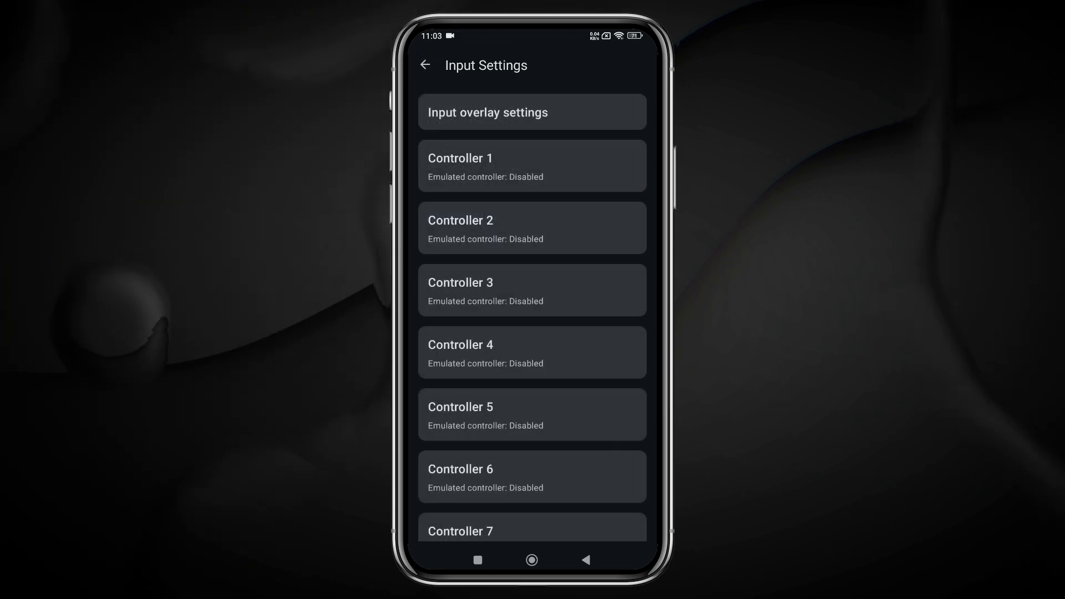
left_click(532, 166)
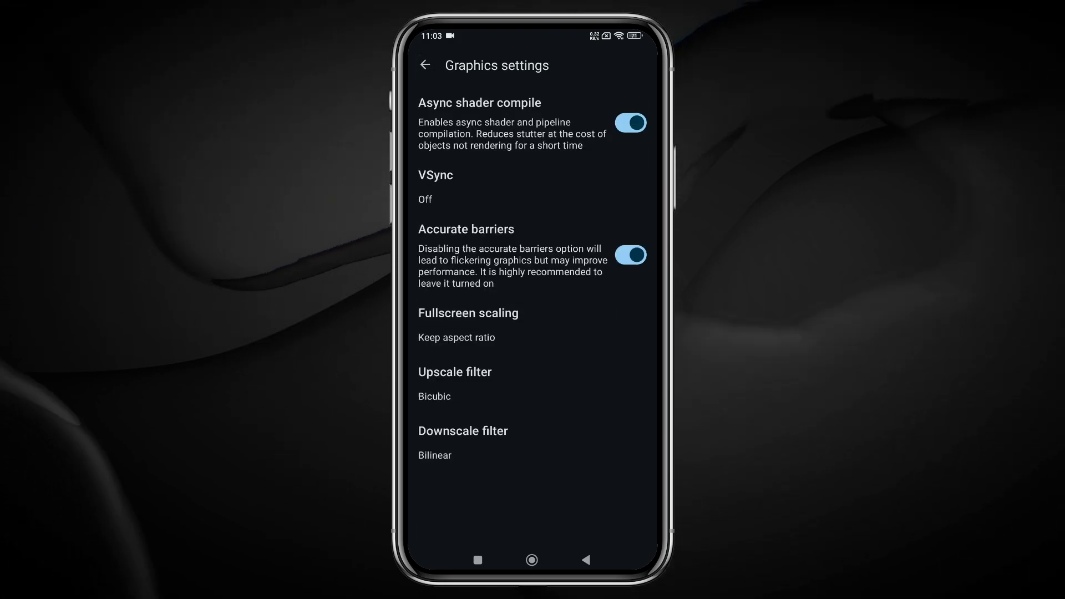
View the Audio settings and the Graphic packs screen, then return to Settings
left_click(434, 188)
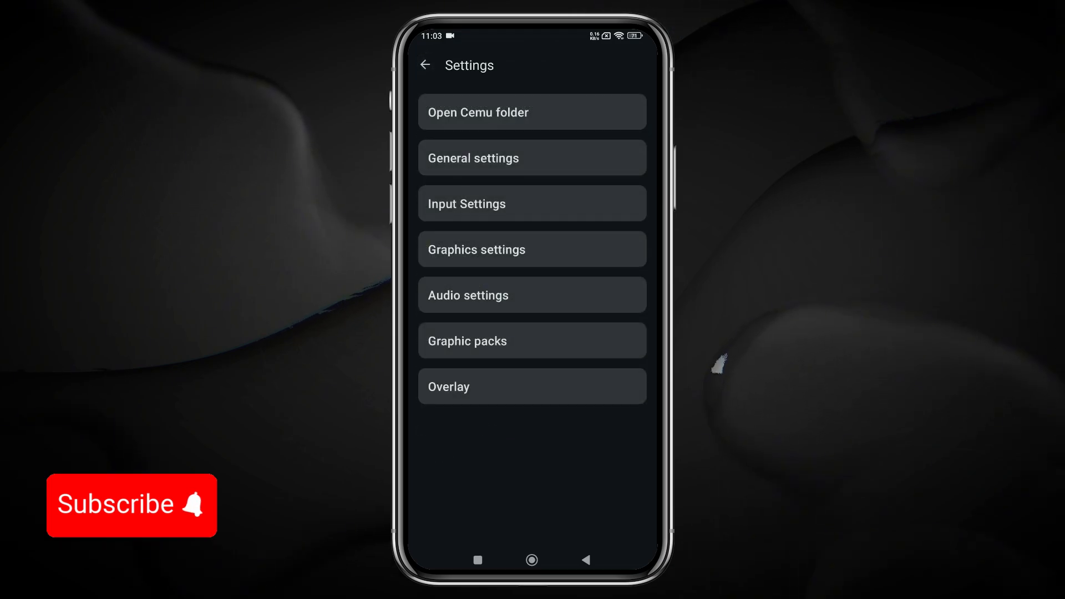
left_click(532, 294)
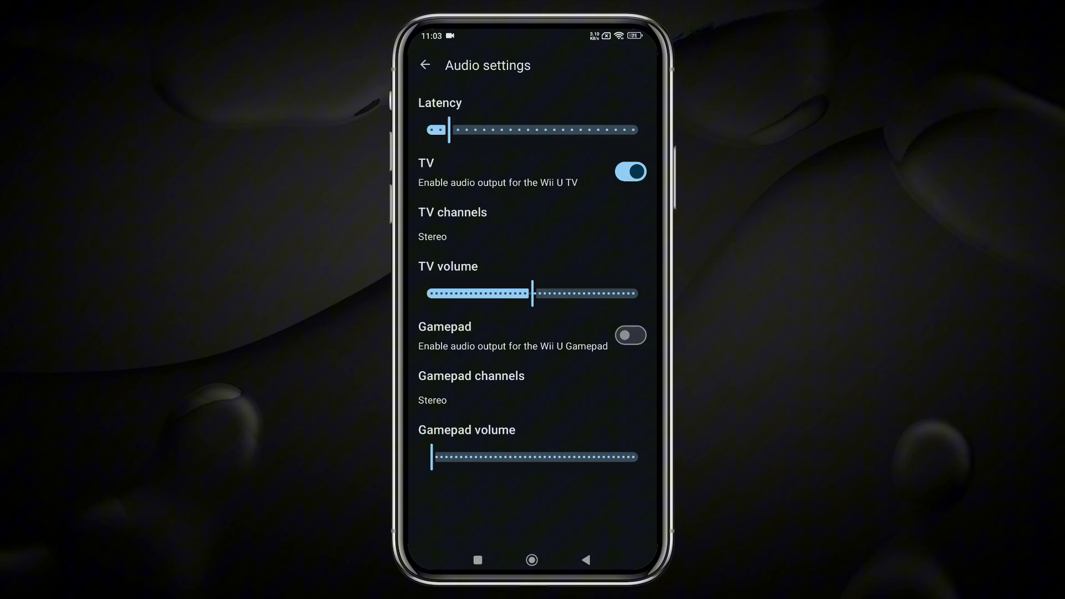
left_click(424, 64)
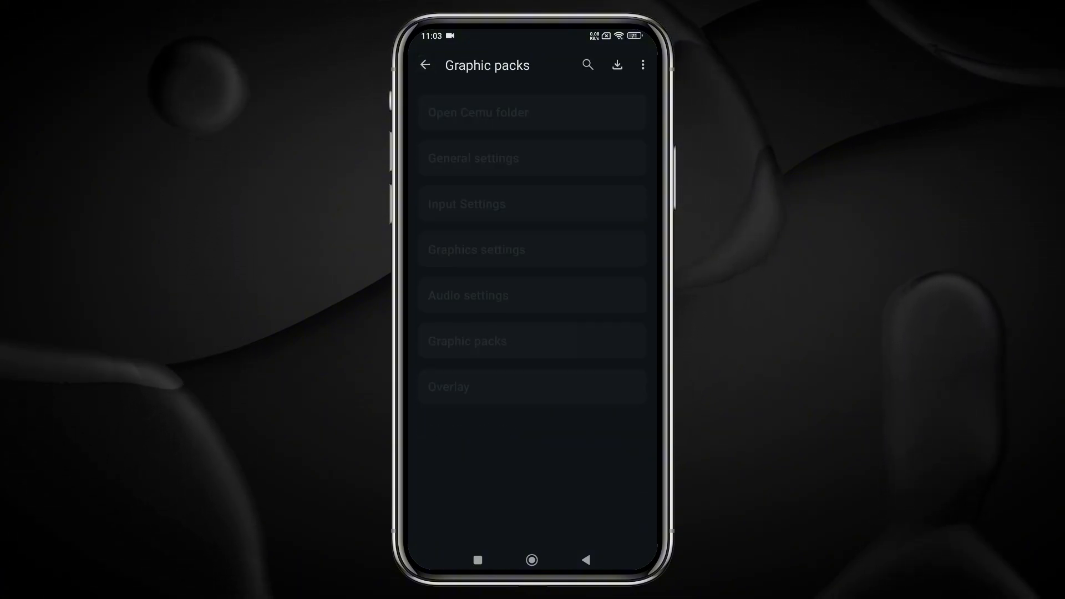
left_click(616, 64)
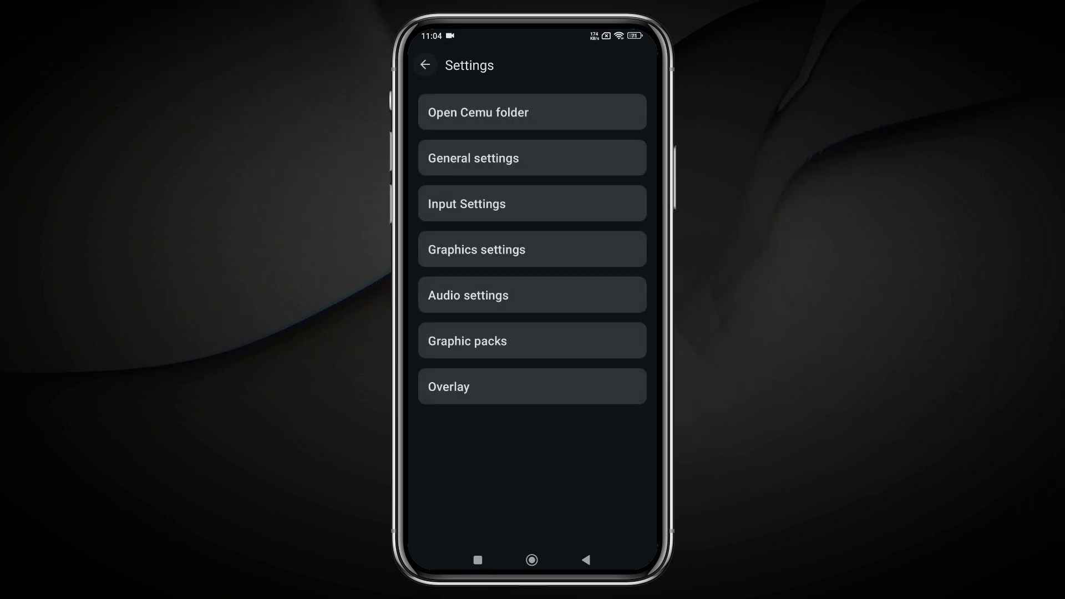
left_click(532, 385)
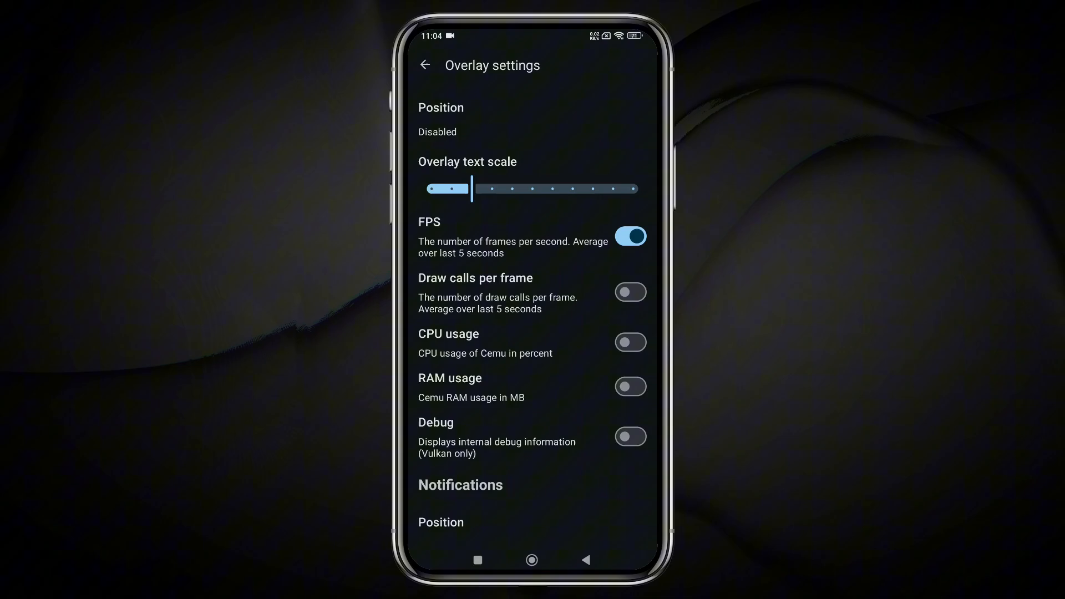
left_click(424, 65)
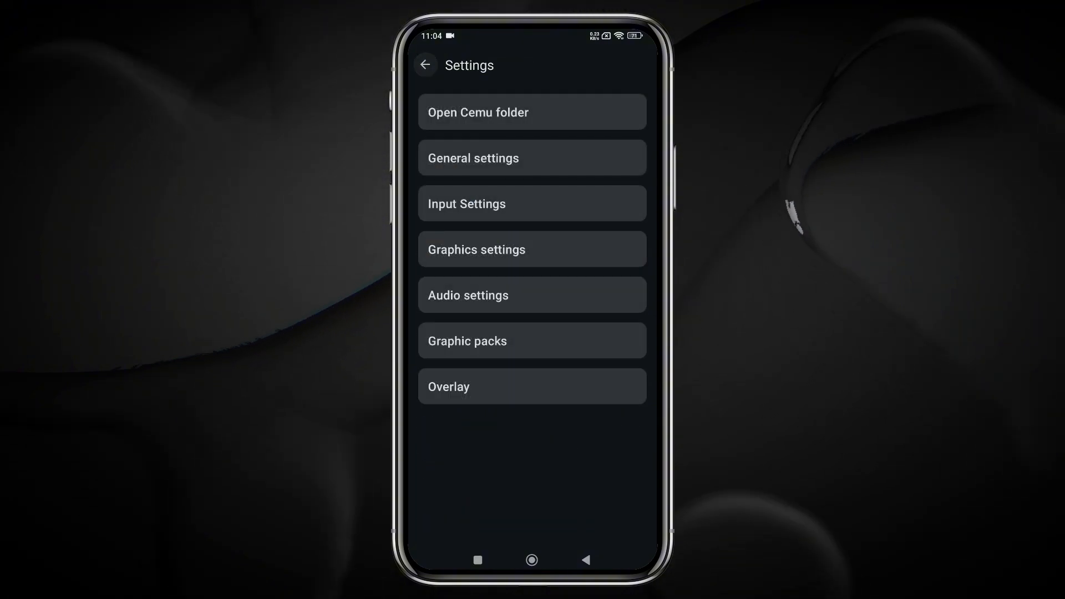